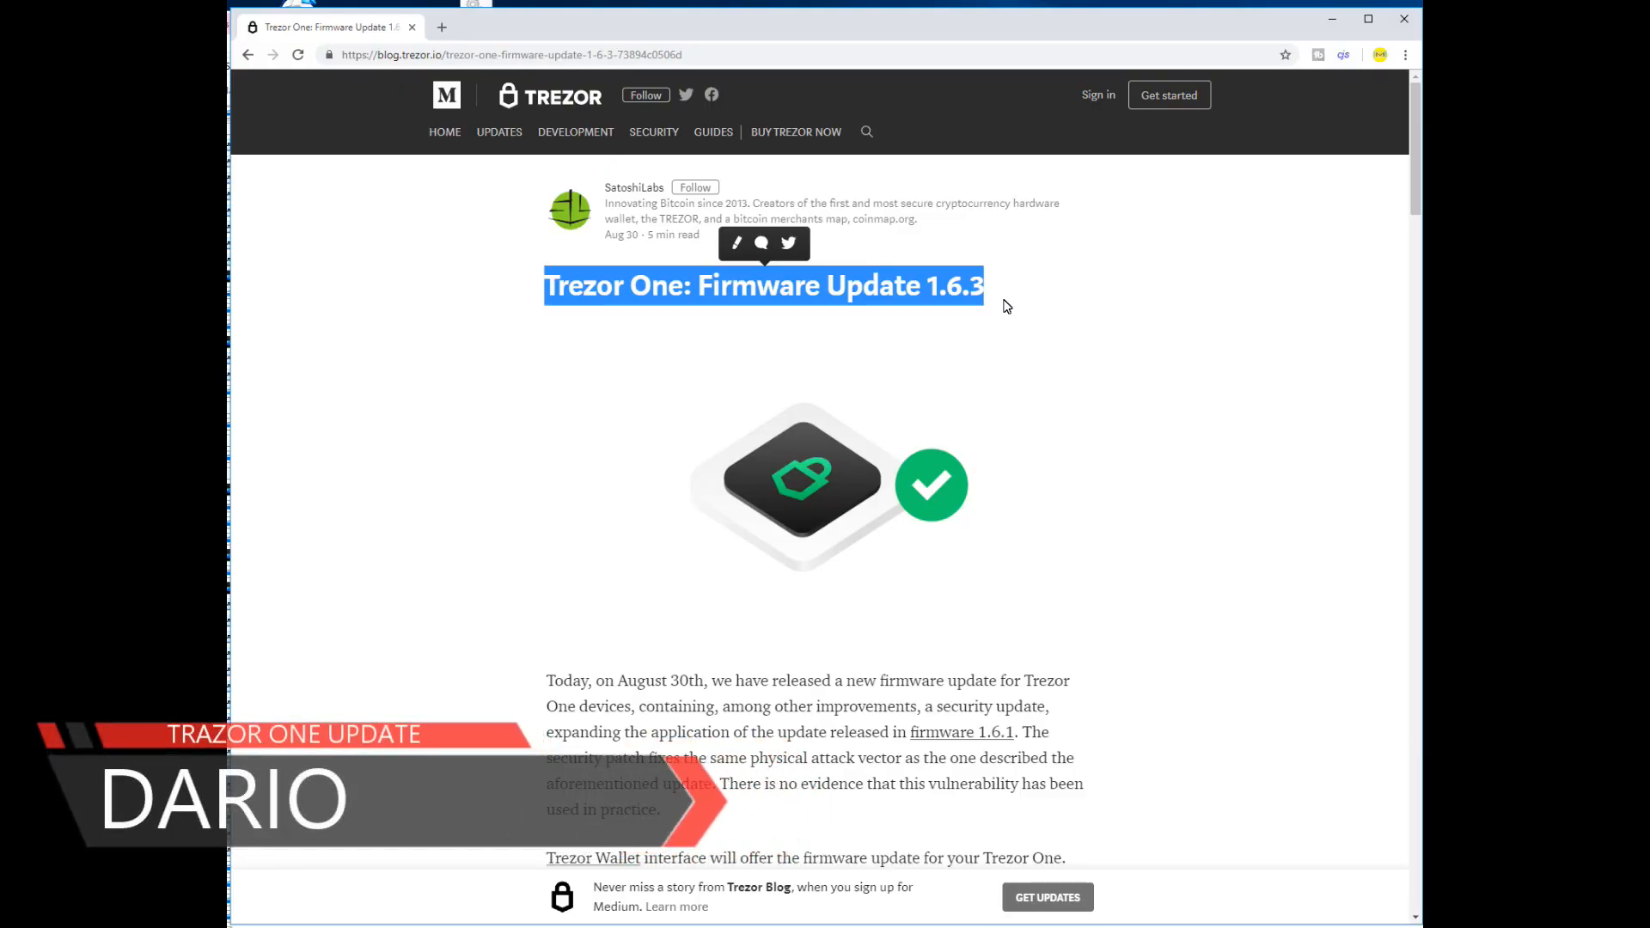
- Open the details of the available firmware update for the outdated DARIO device
scroll("down", 3)
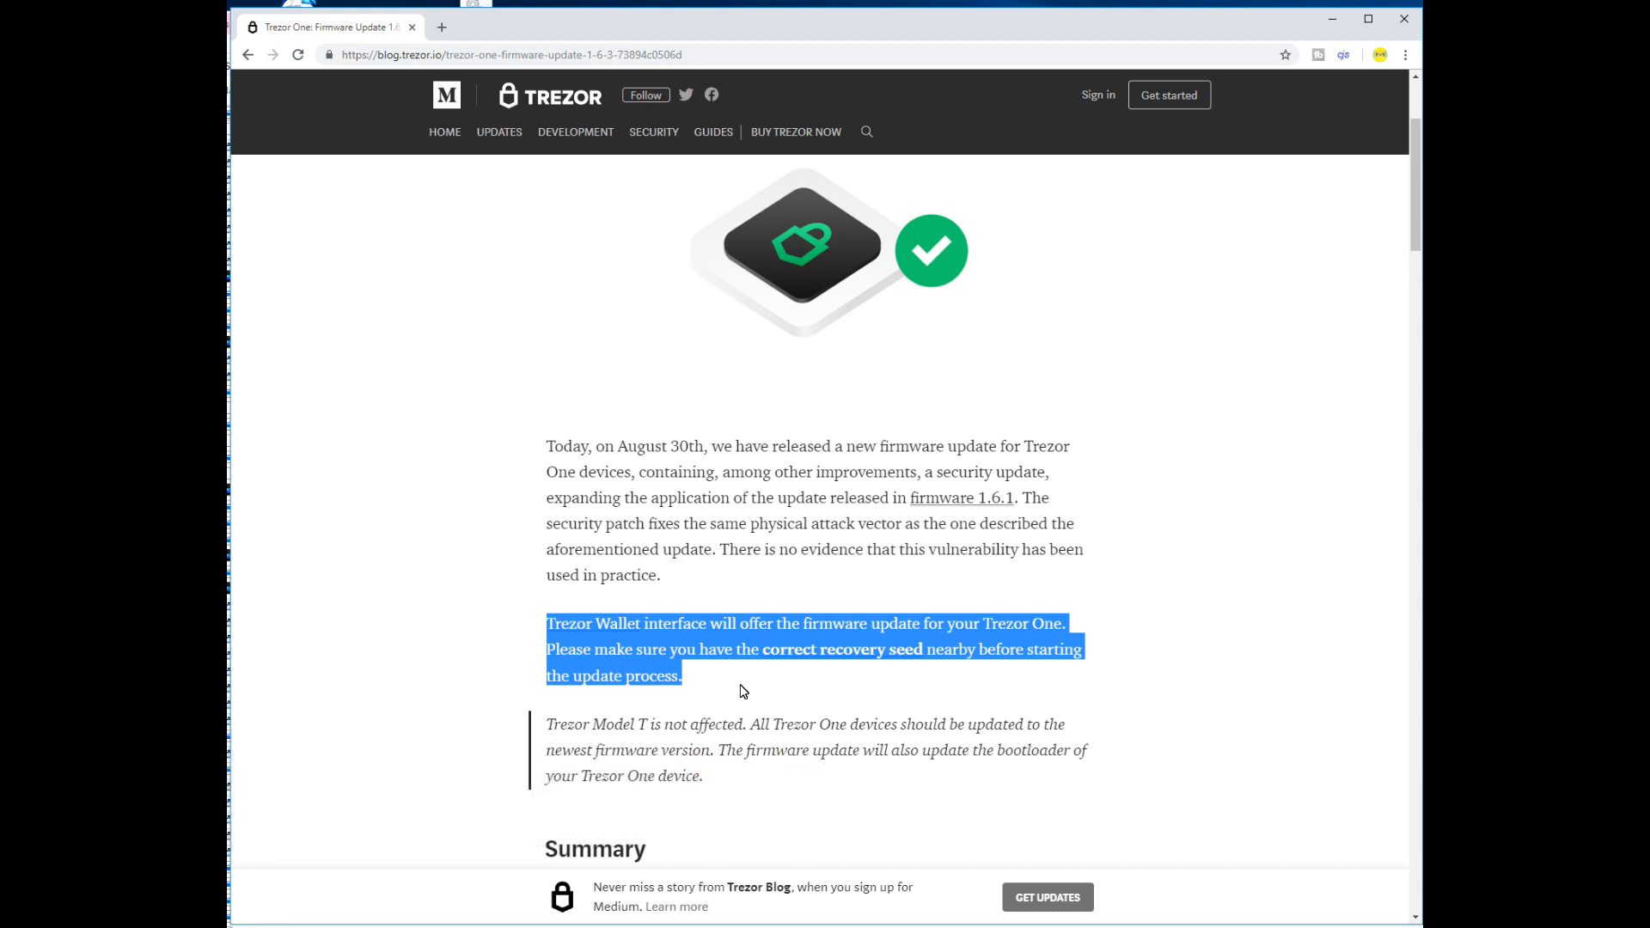
scroll("up", 3)
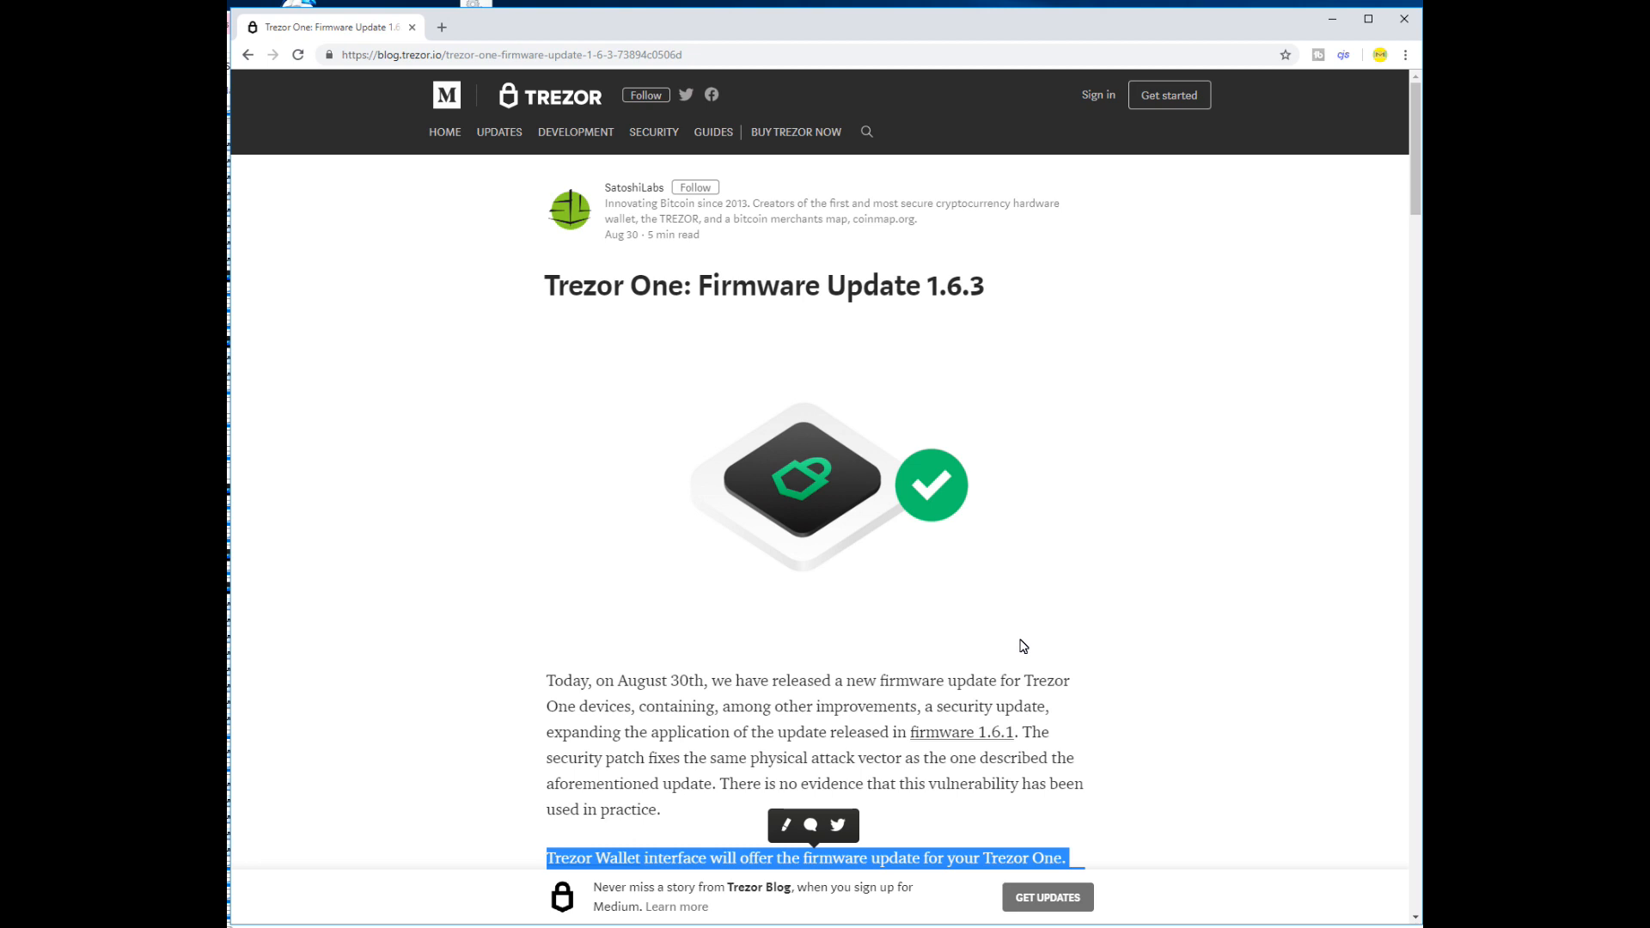
scroll("down", 3)
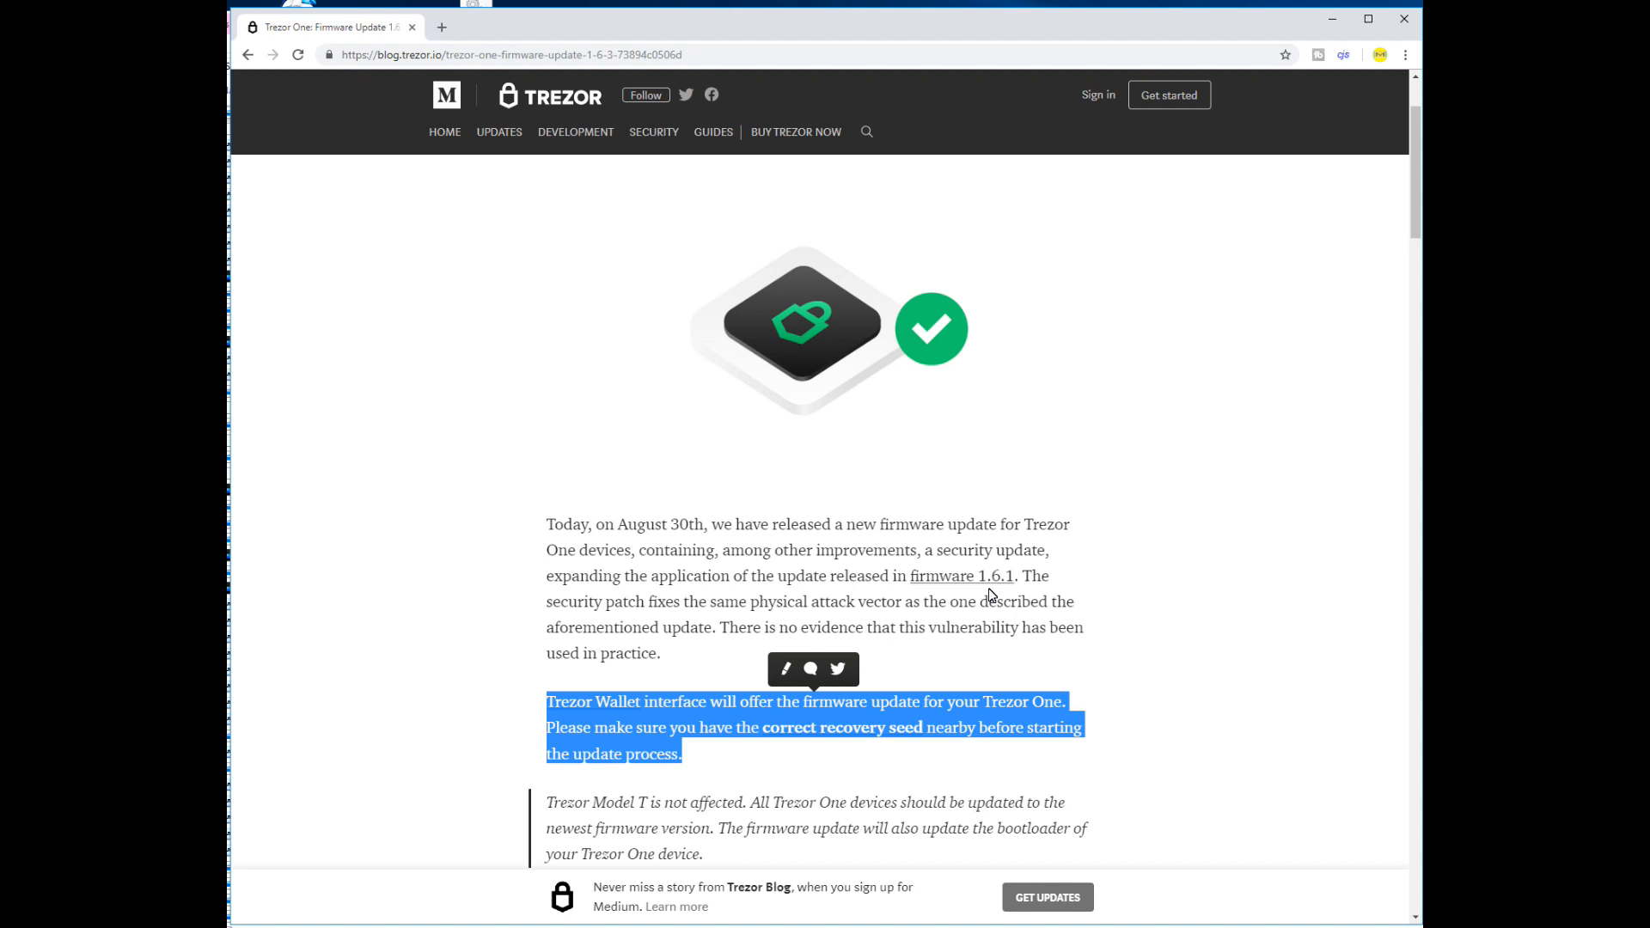
scroll("down", 3)
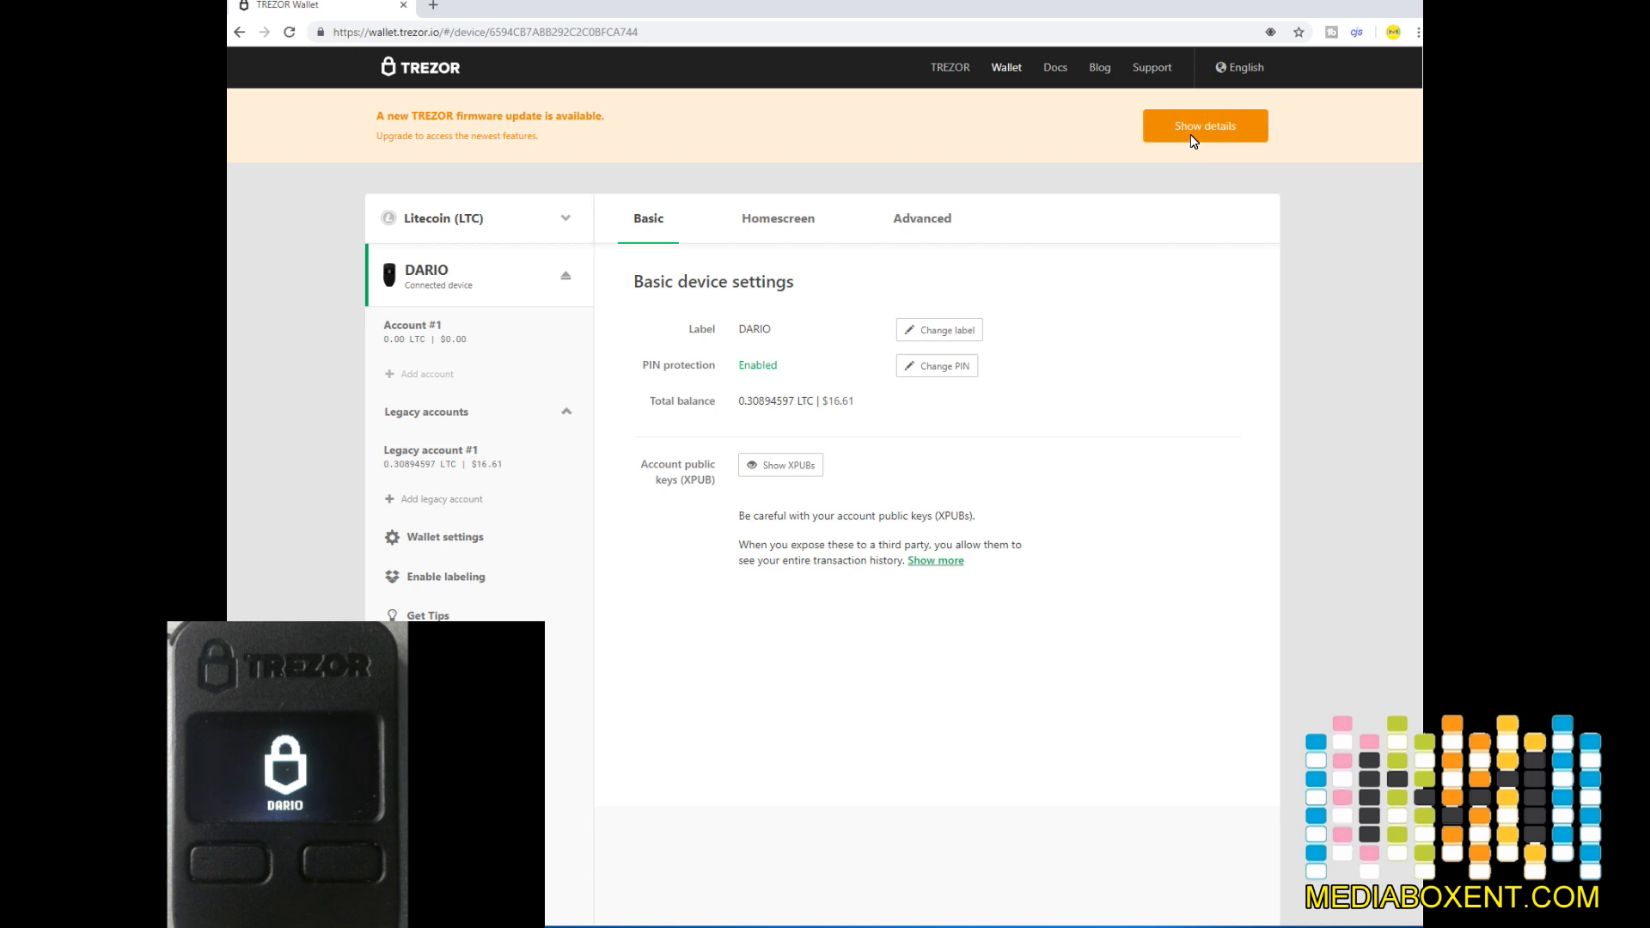
left_click(1205, 126)
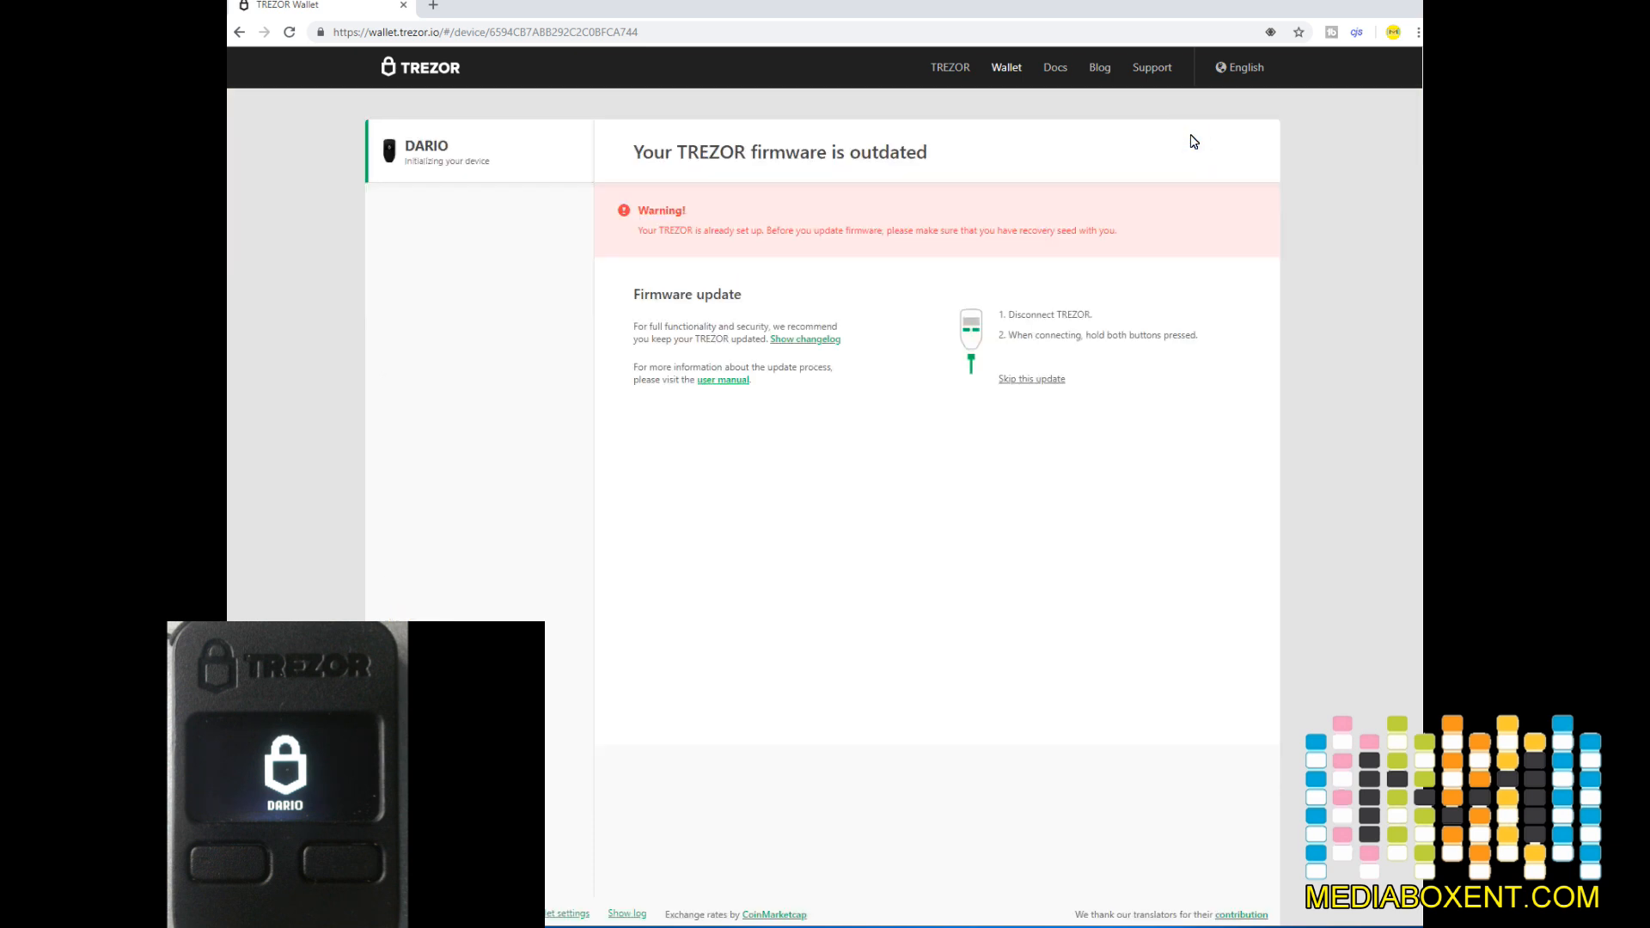
mouse_move(971, 351)
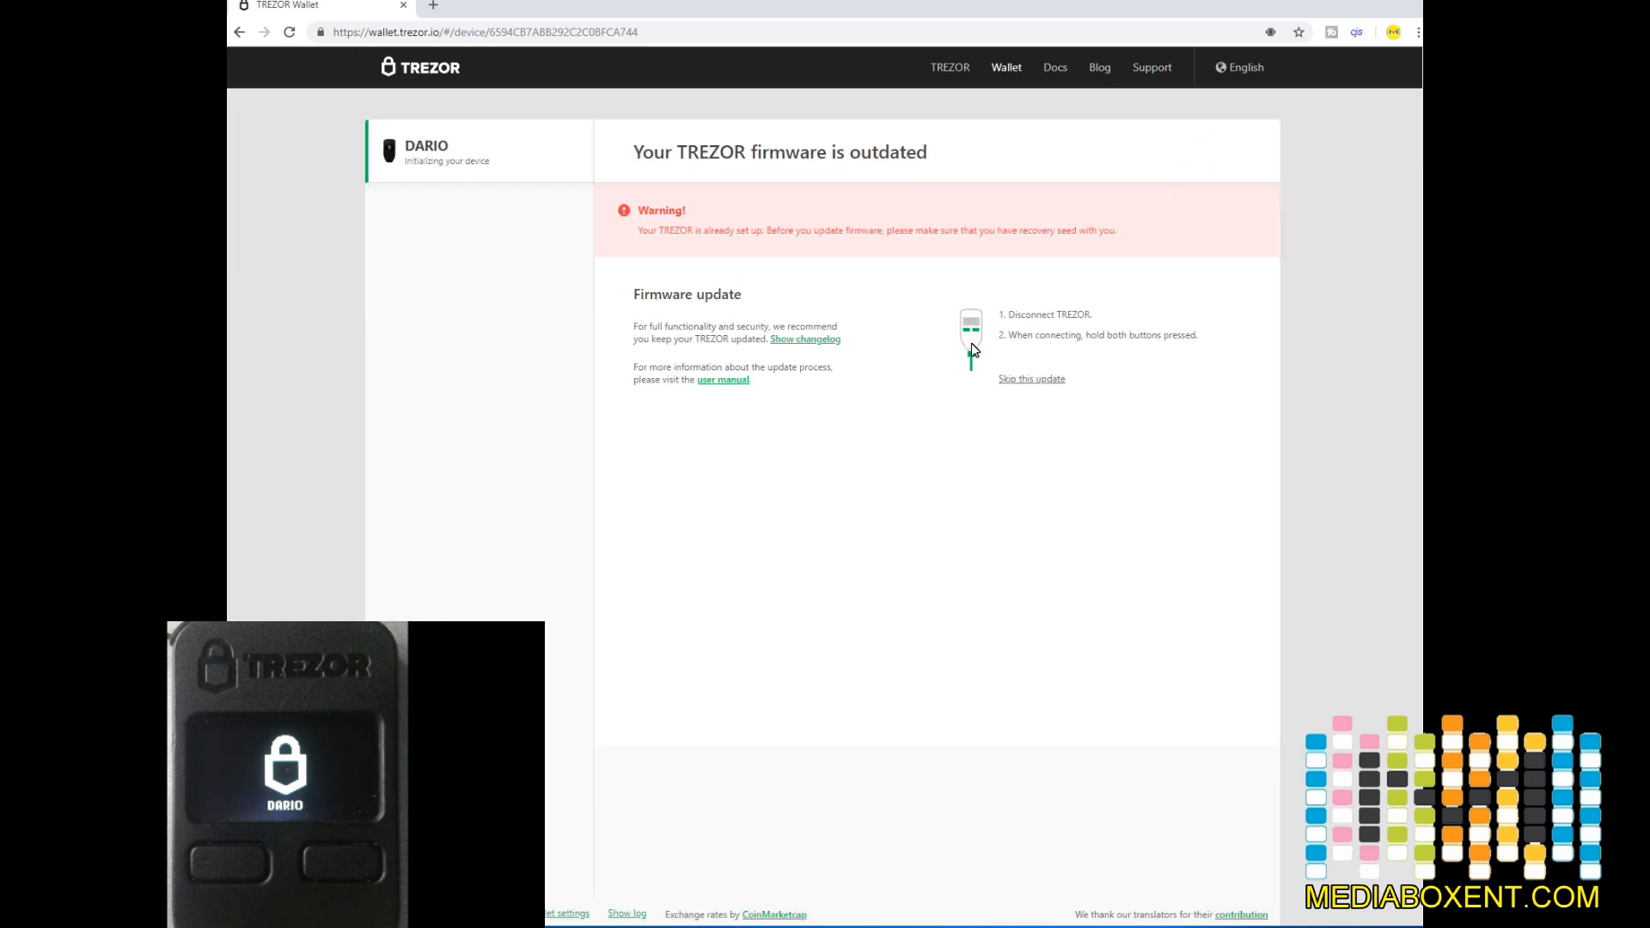
mouse_move(1030, 337)
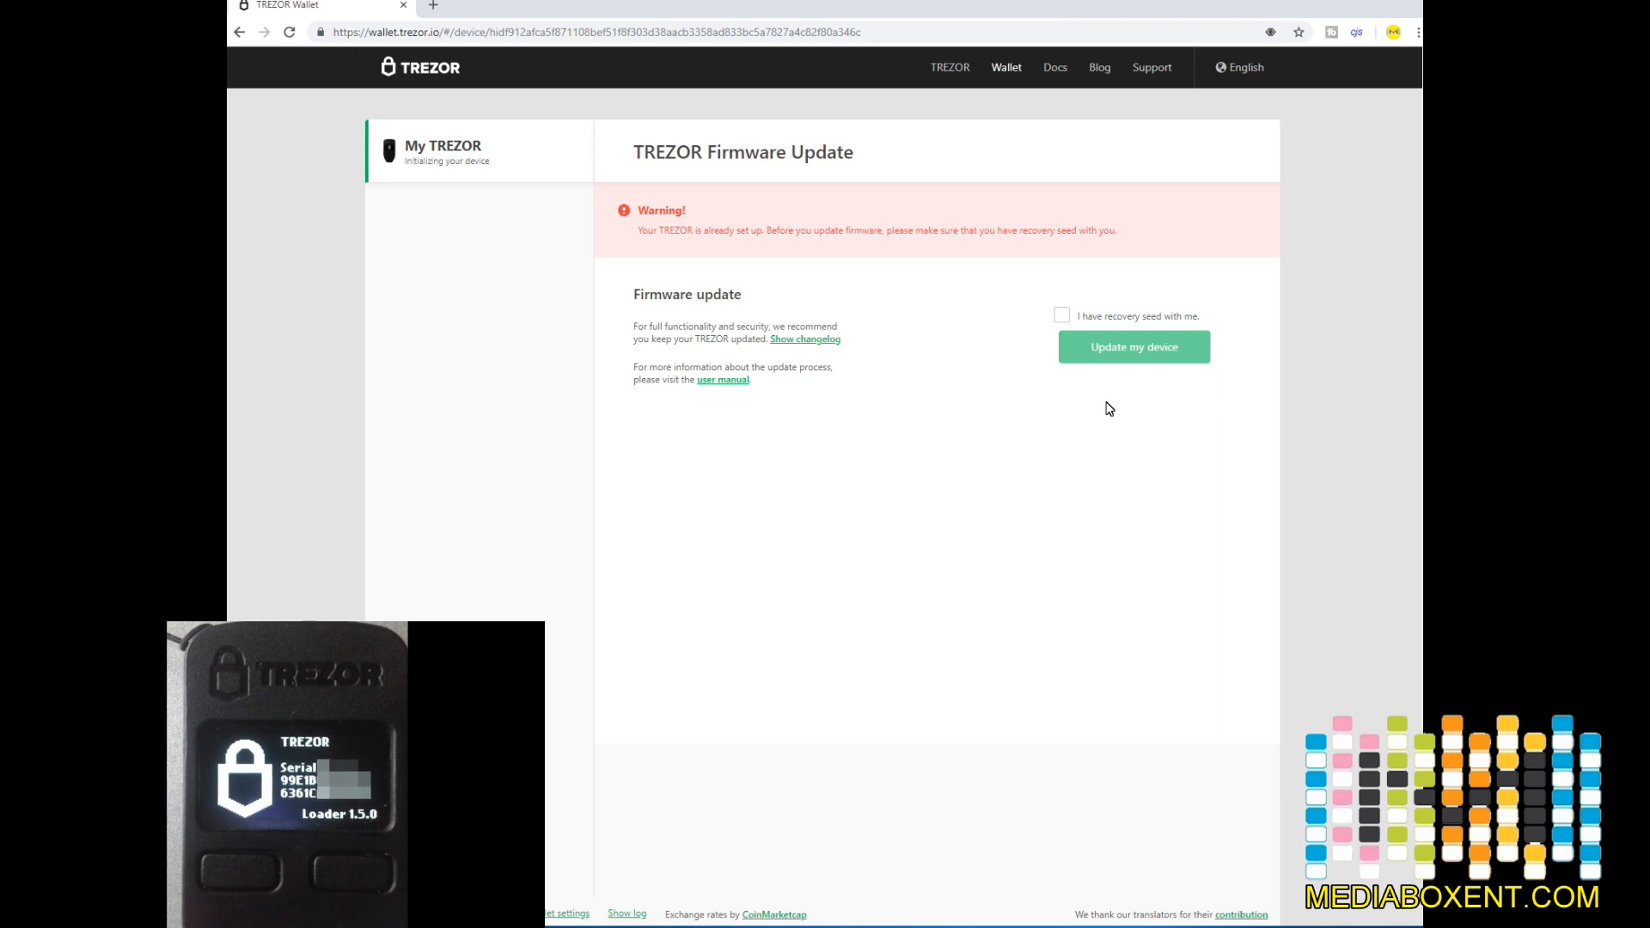
mouse_move(1102, 409)
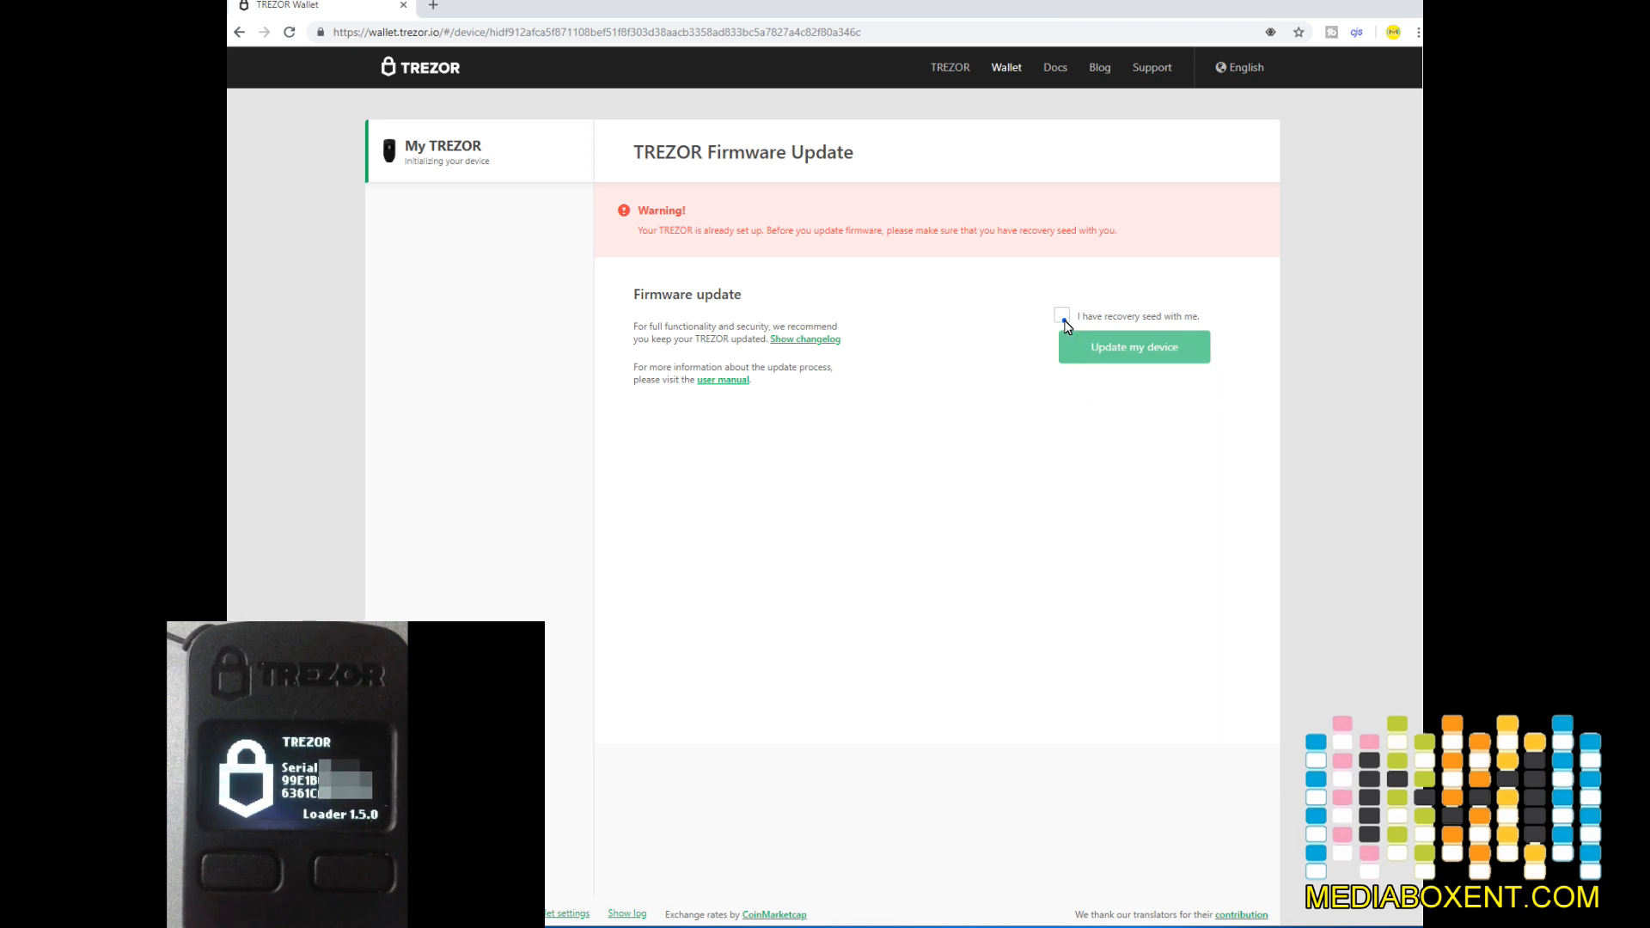
- Confirm having the recovery seed and launch the device firmware update
left_click(1061, 315)
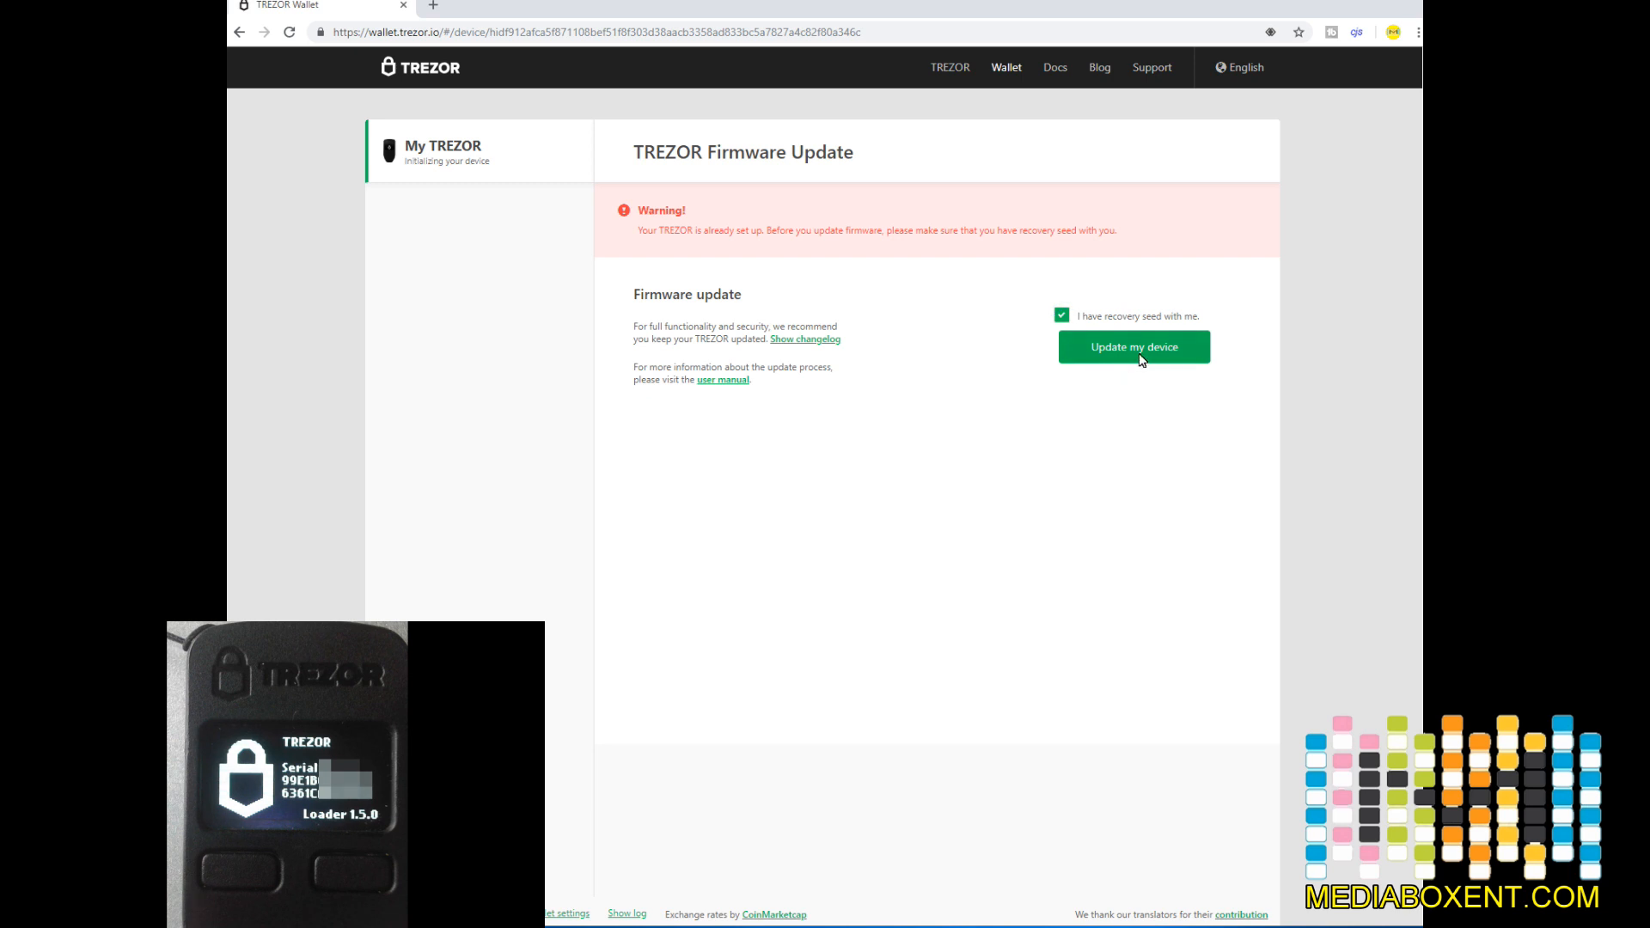
left_click(1134, 347)
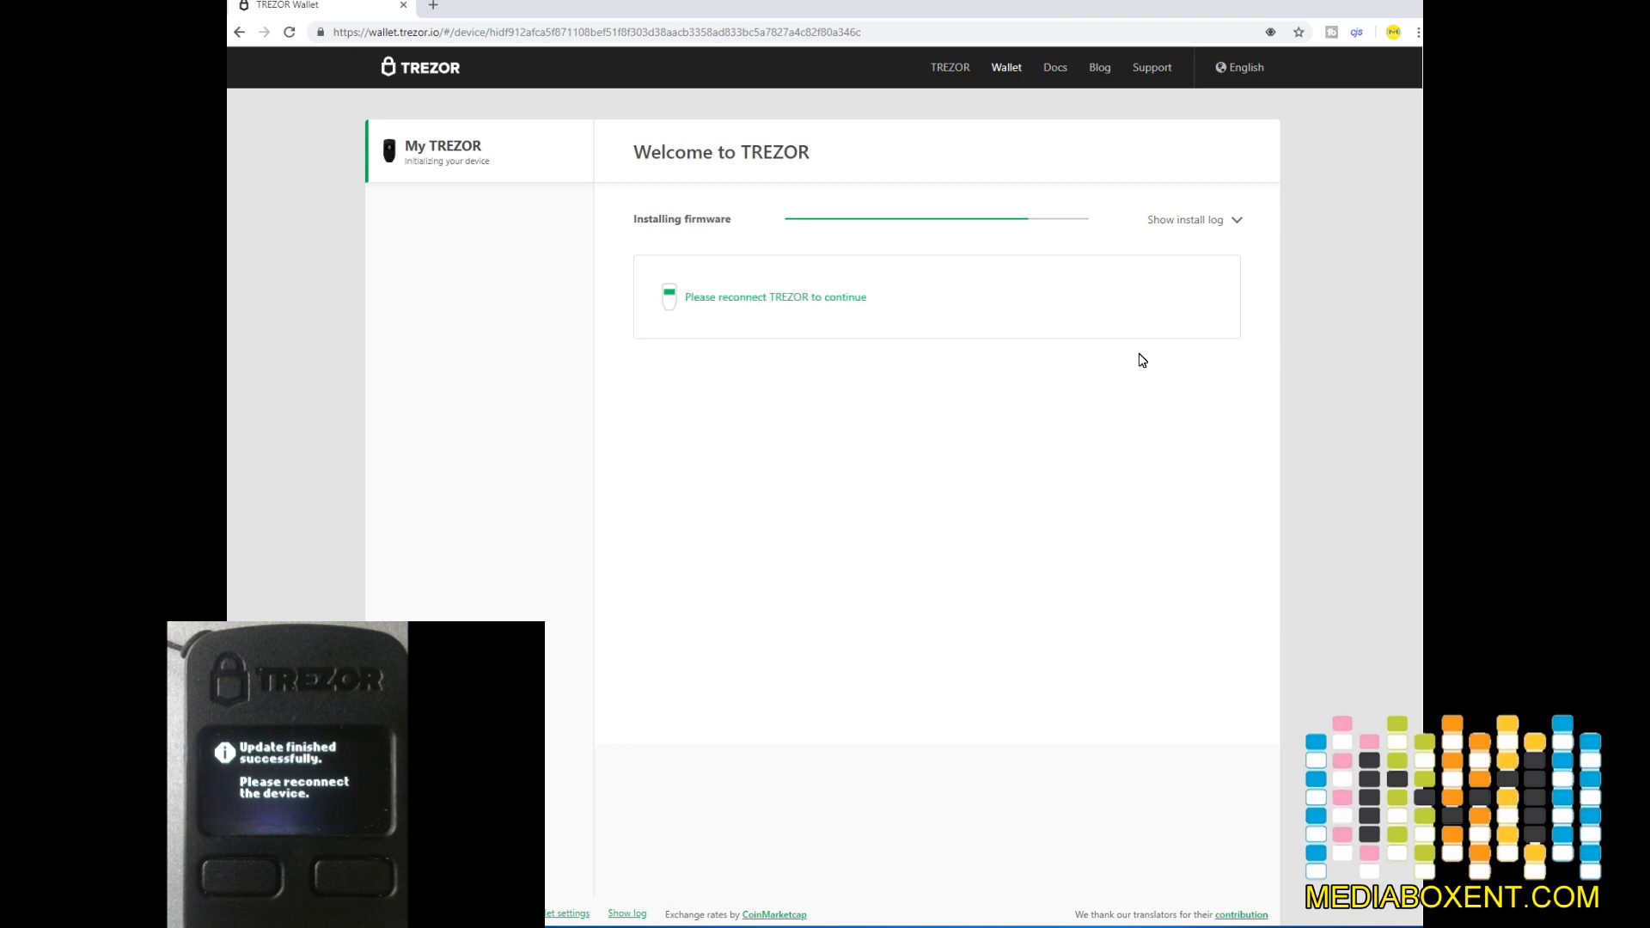
mouse_move(897, 341)
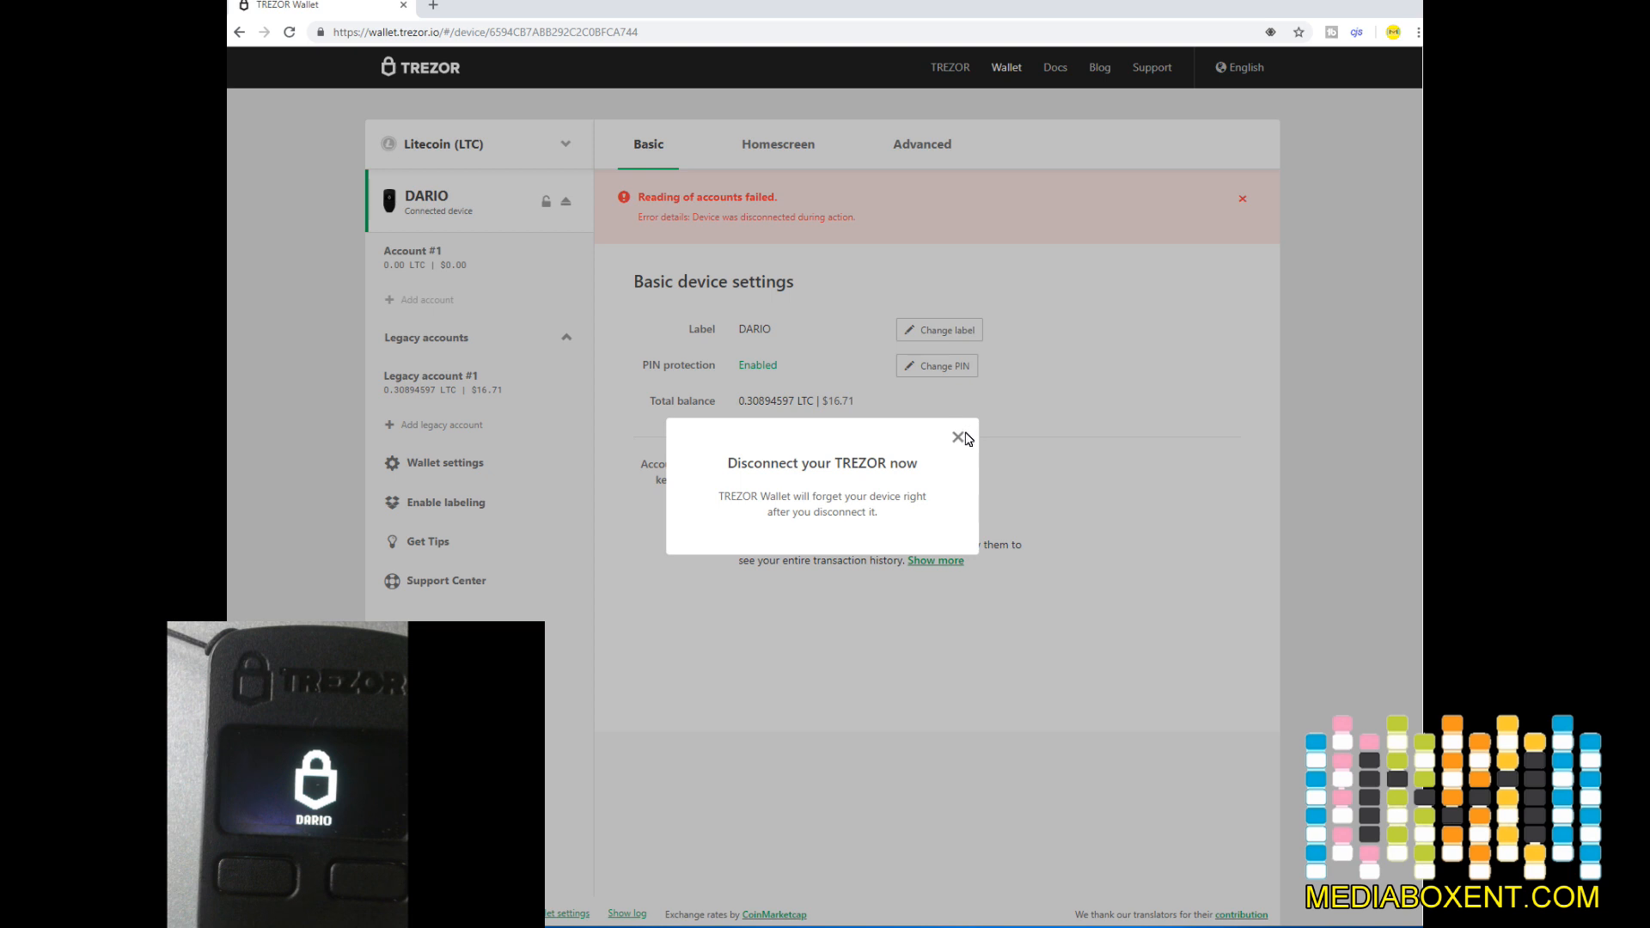
- Dismiss the 'Disconnect your TREZOR now' dialog and the 'Reading of accounts failed' banner
left_click(957, 437)
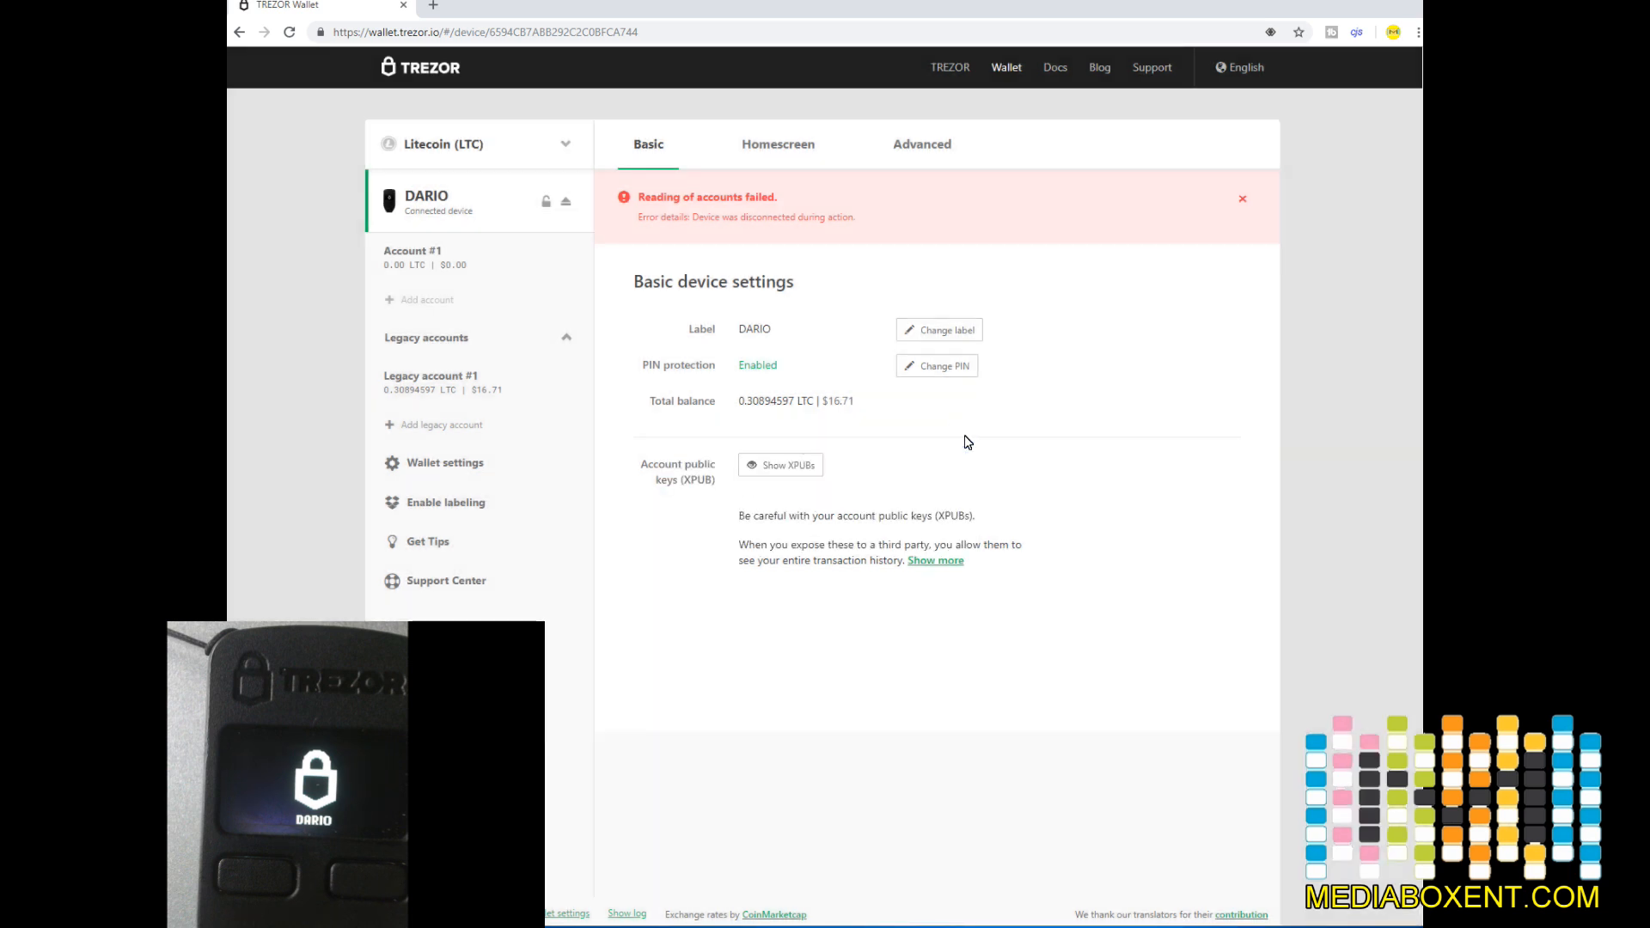
mouse_move(971, 218)
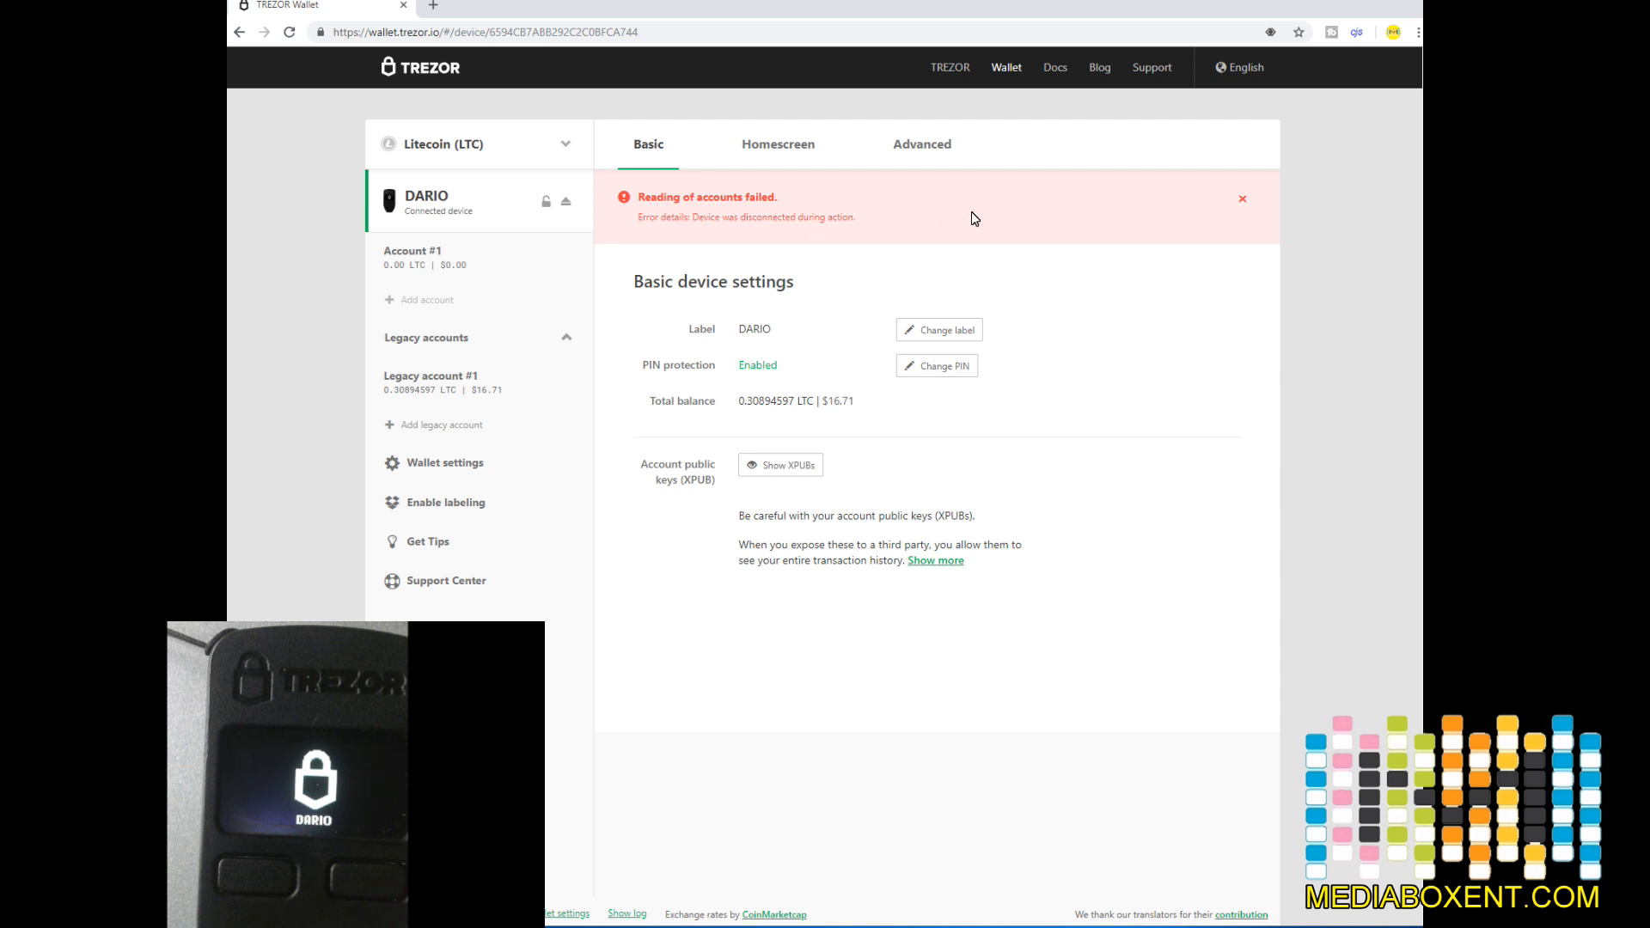
left_click(1242, 198)
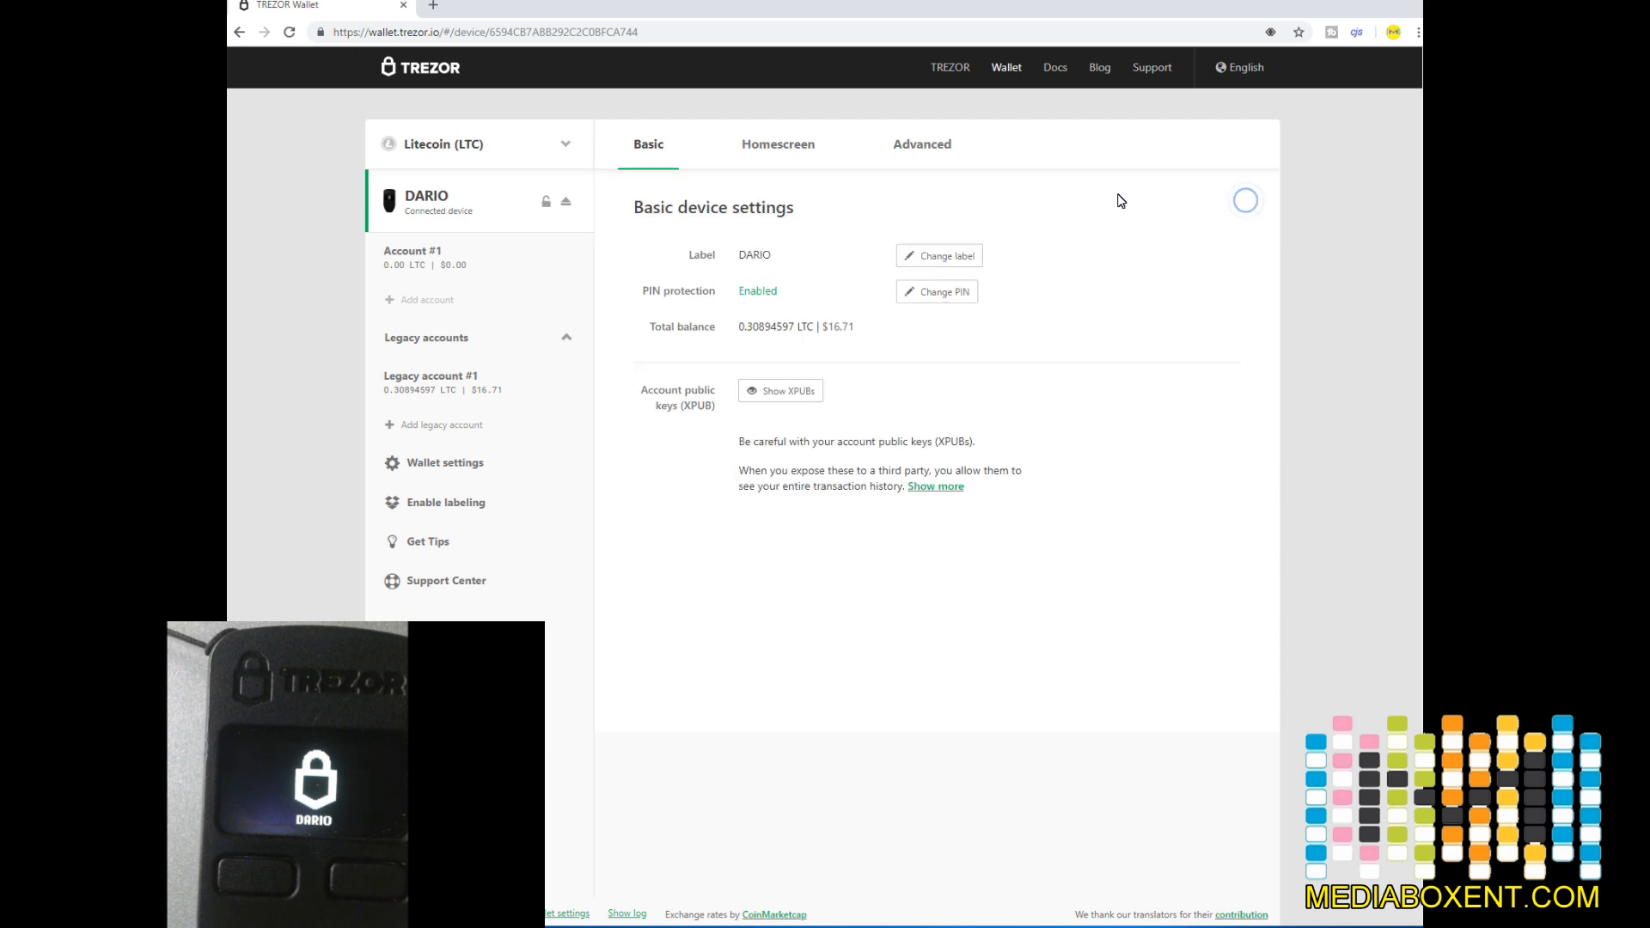